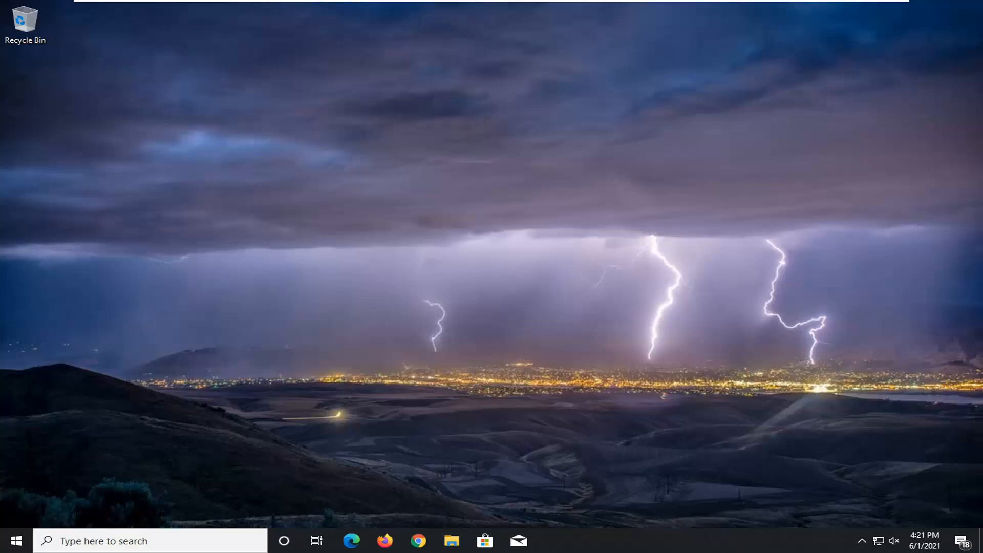
pyautogui.moveTo(12, 541)
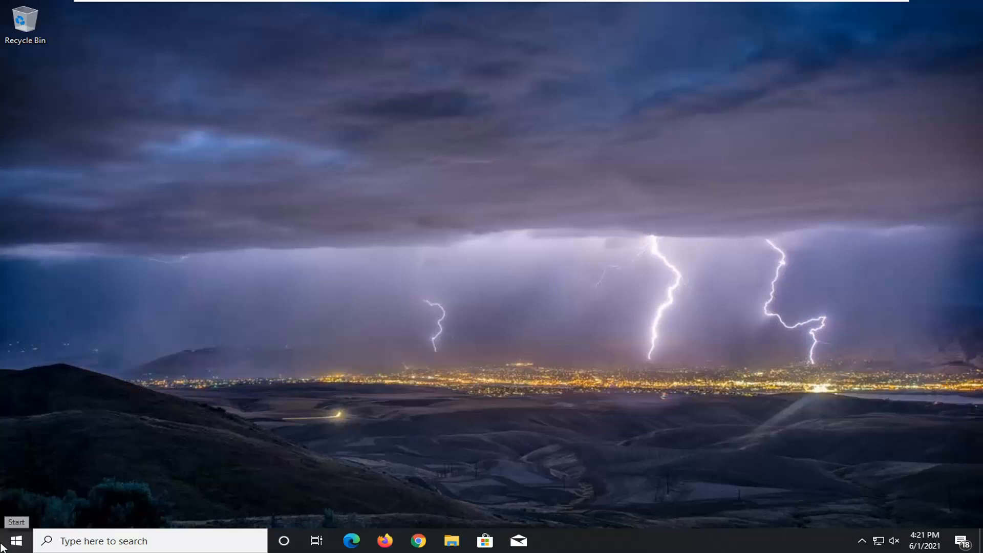
# - Launch Control Panel from the Start menu search for 'co'
pyautogui.write('co')
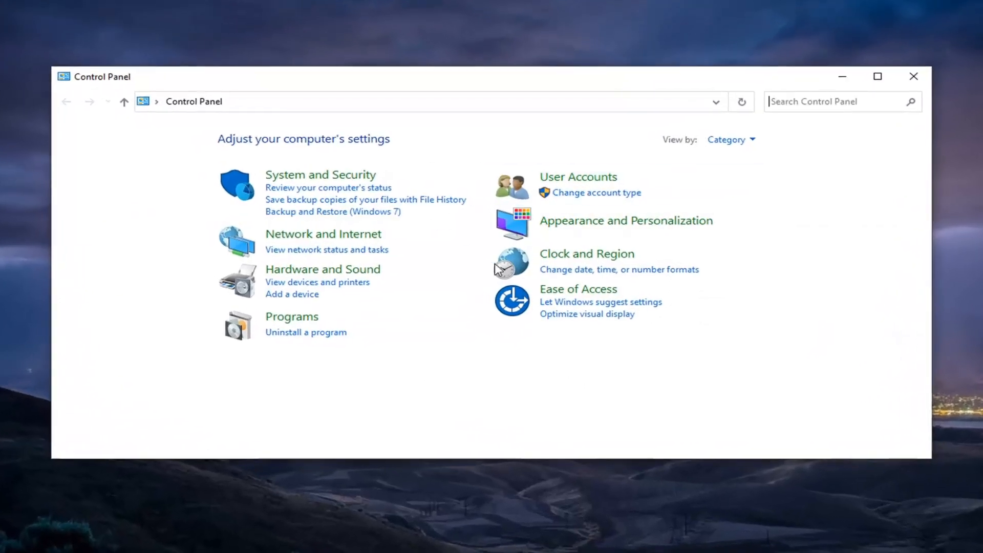
pyautogui.moveTo(580, 292)
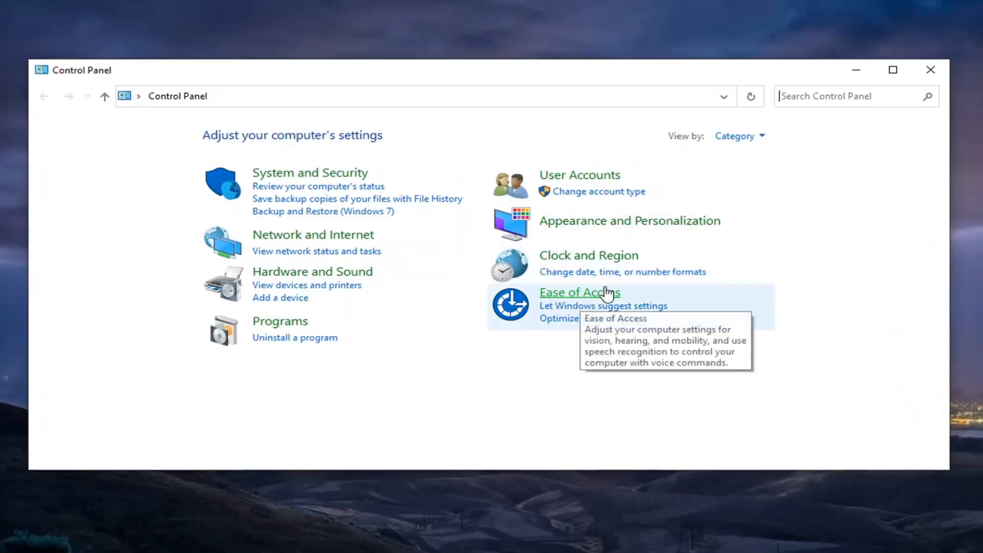
pyautogui.moveTo(739, 137)
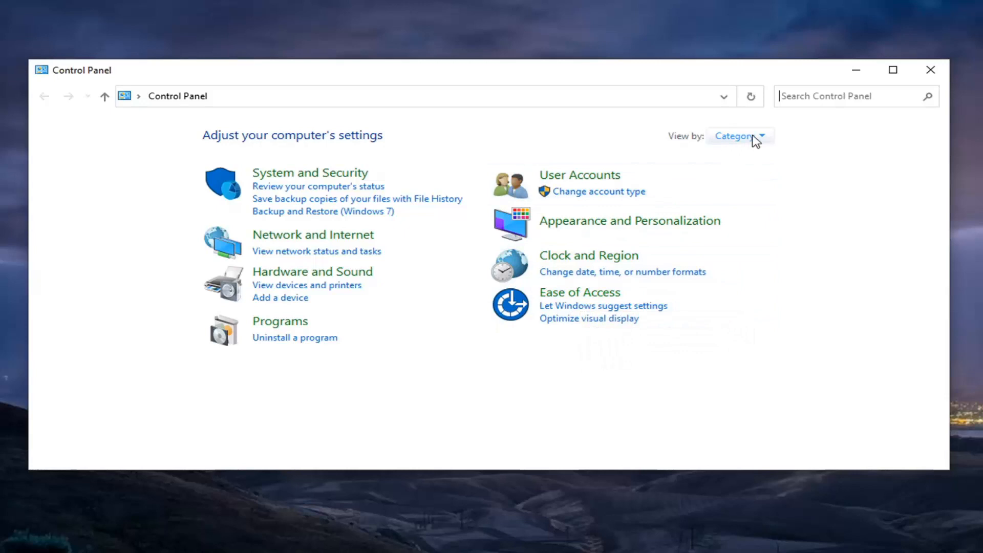
# - Enter the Ease of Access category from Control Panel's Category view
pyautogui.click(739, 135)
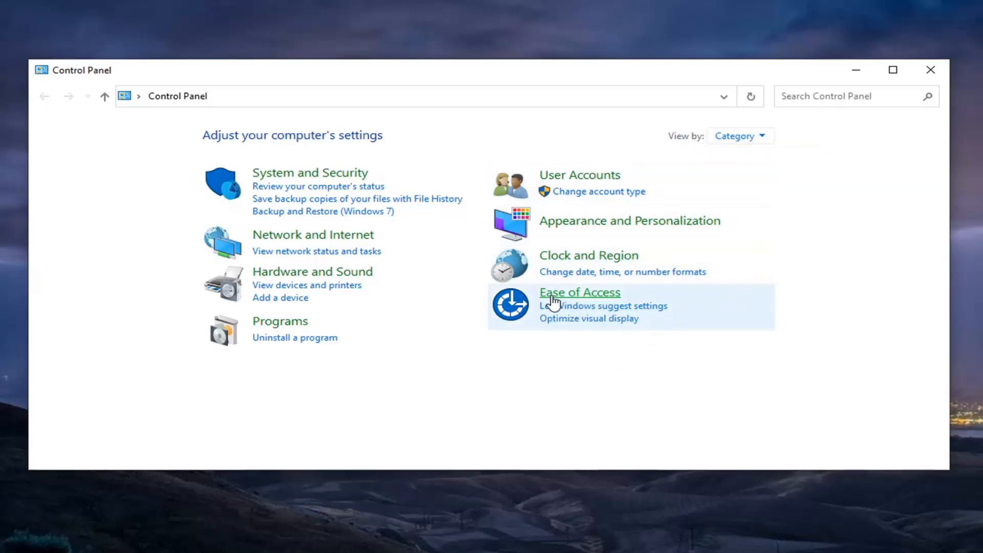
pyautogui.click(579, 292)
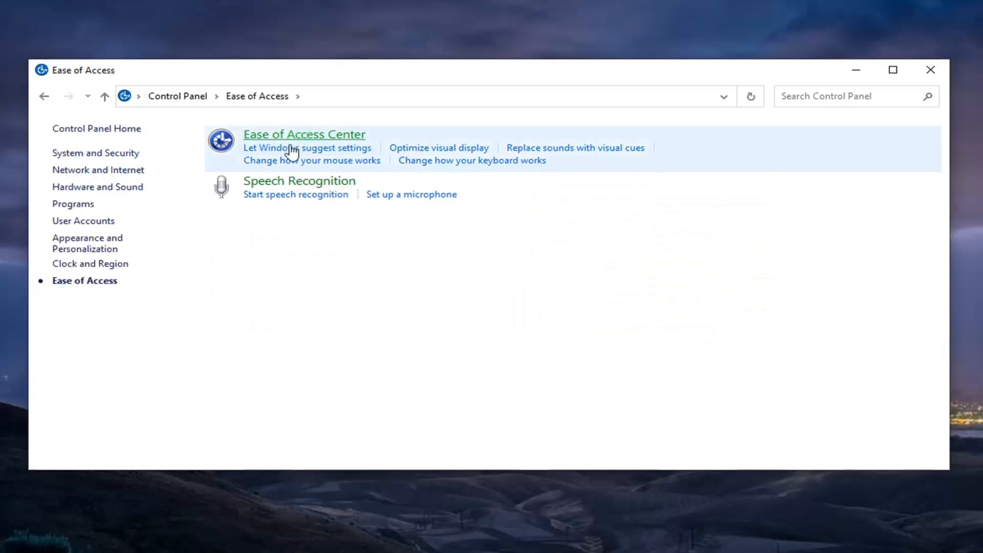
pyautogui.moveTo(270, 133)
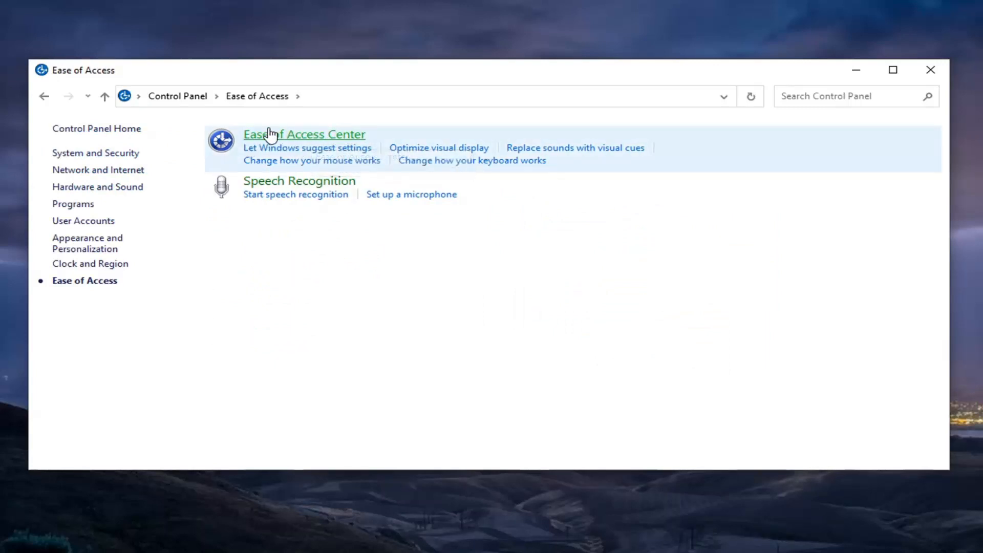
# - Reach the 'Make the computer easier to see' page via the Ease of Access Center
pyautogui.click(304, 135)
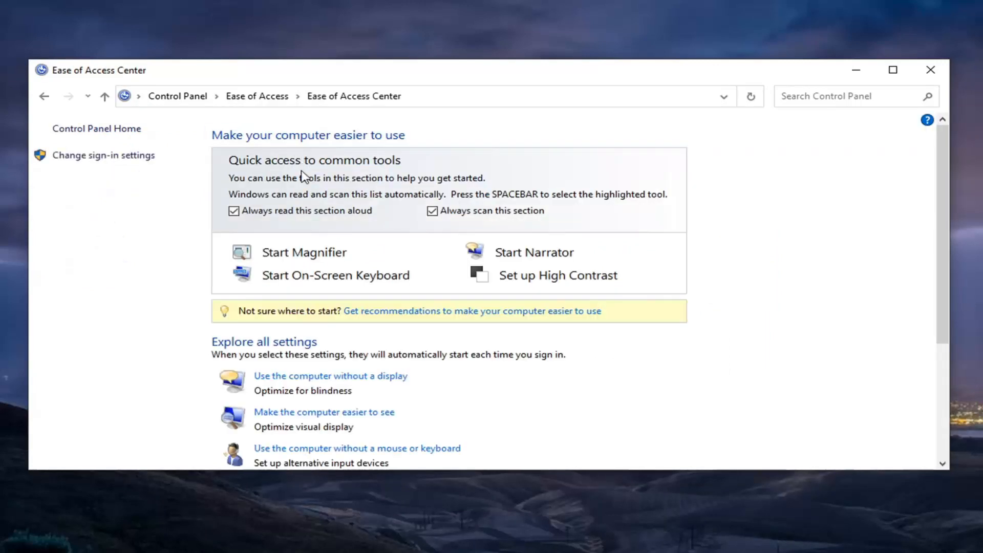
pyautogui.scroll(-3)
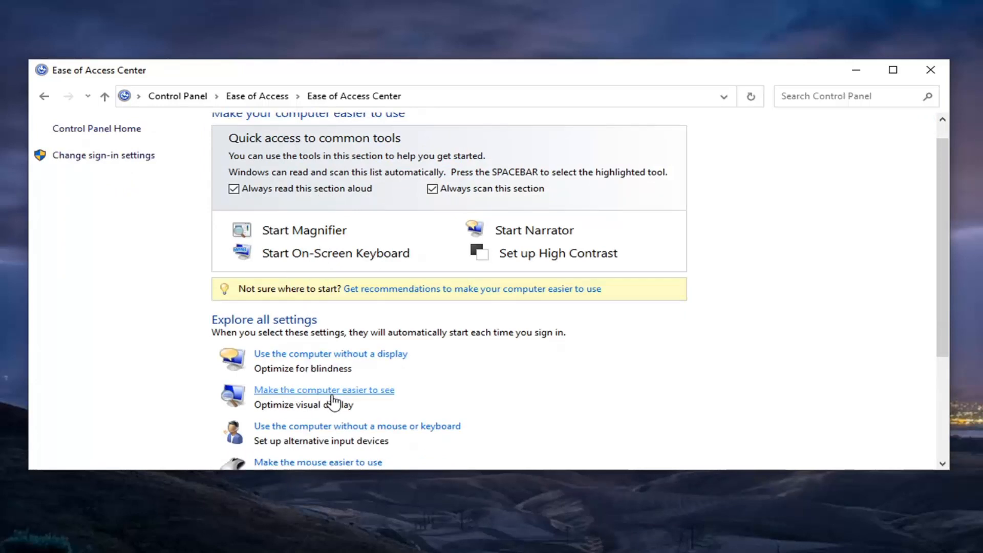
pyautogui.moveTo(325, 398)
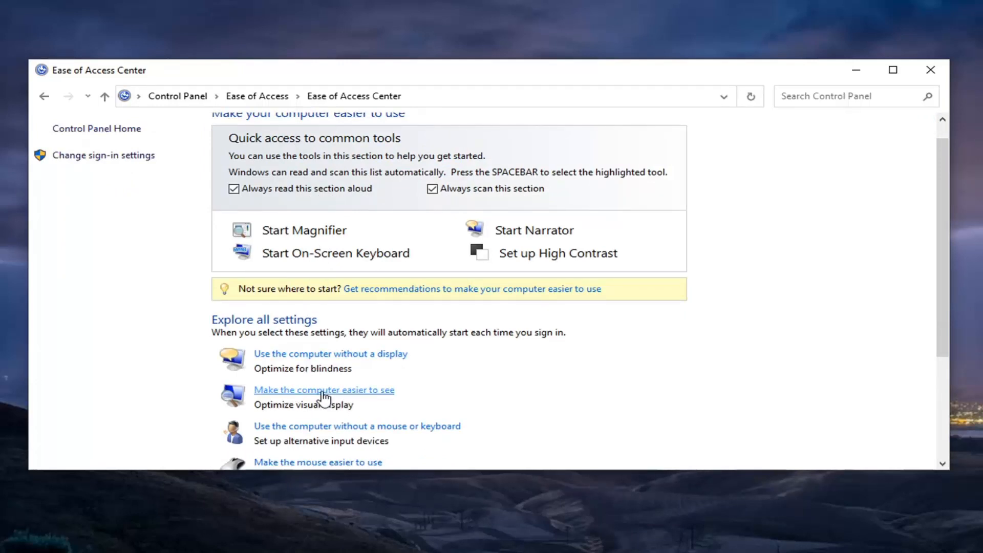
pyautogui.click(323, 389)
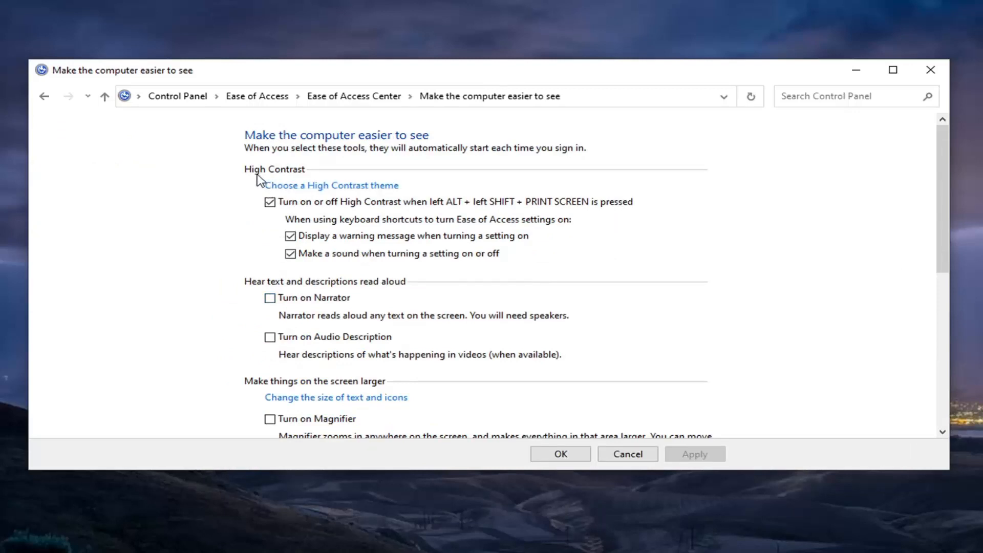
pyautogui.moveTo(305, 232)
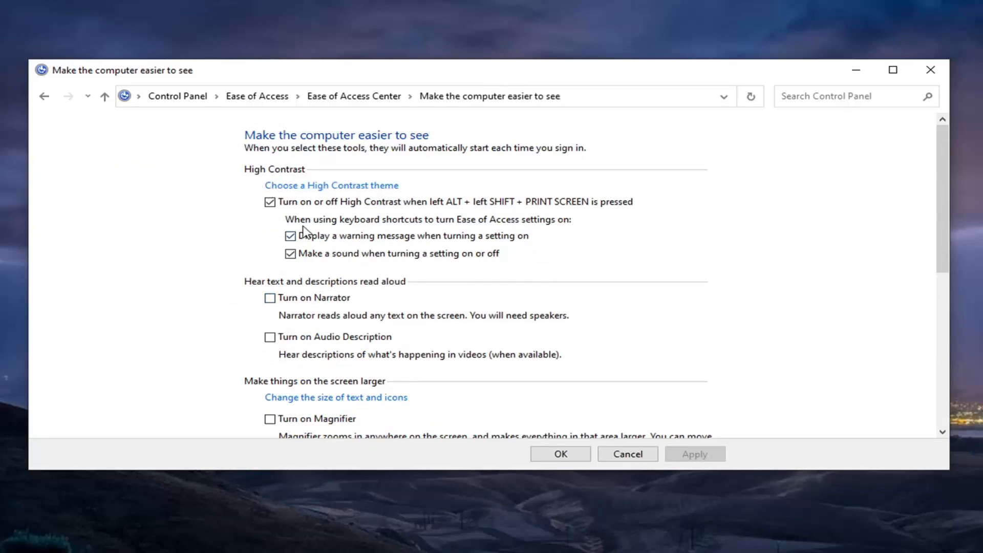
# - Uncheck the High Contrast shortcut's warning-message and sound options
pyautogui.click(290, 235)
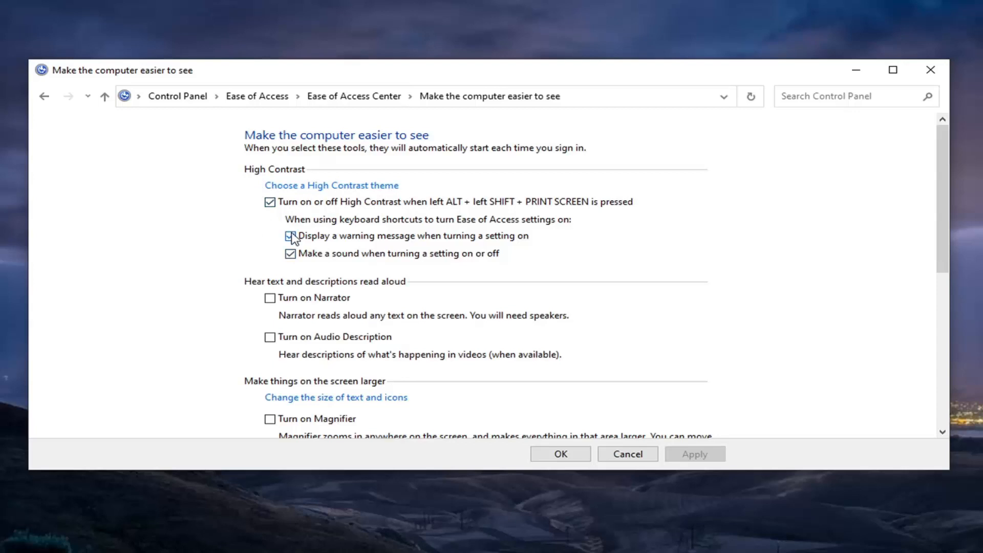
pyautogui.click(290, 236)
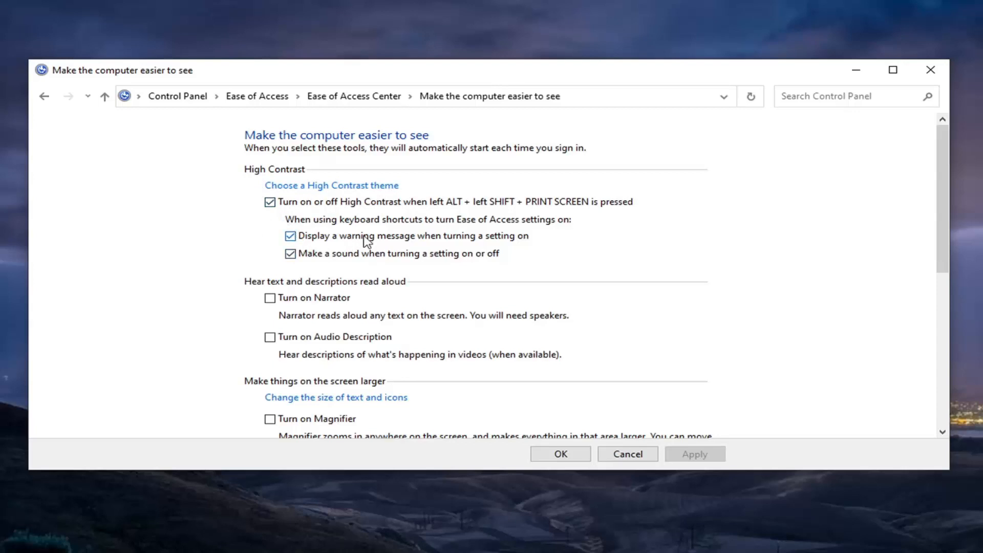
pyautogui.moveTo(301, 244)
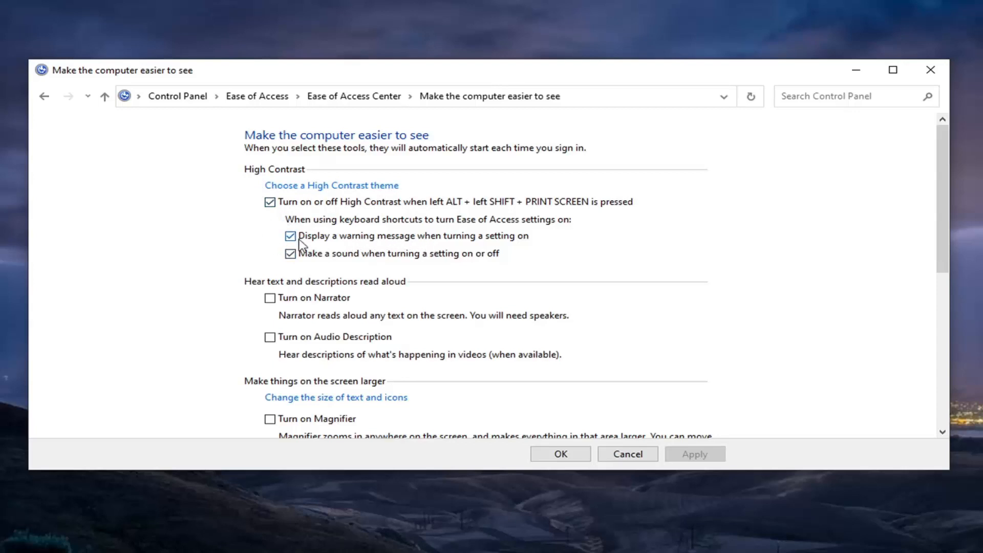
pyautogui.click(290, 236)
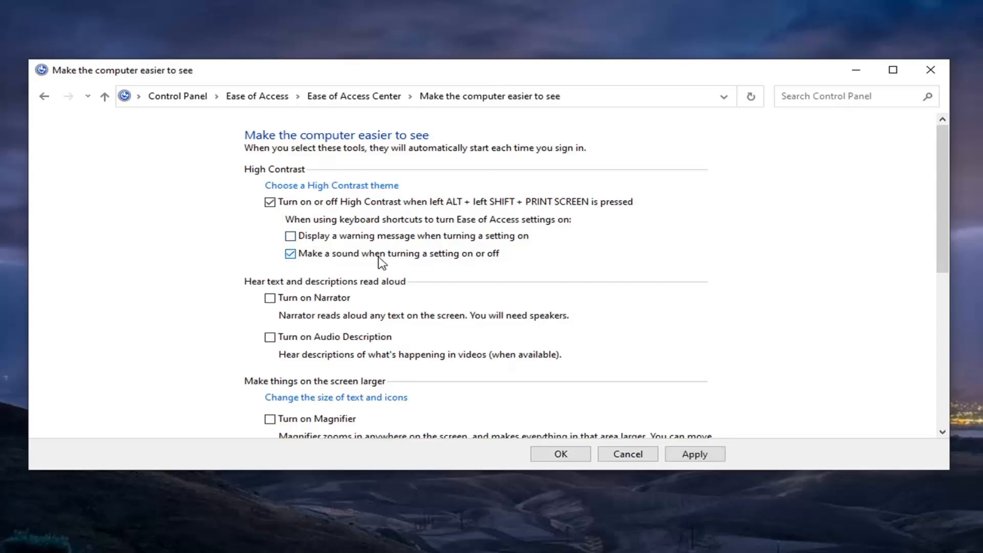
pyautogui.click(290, 253)
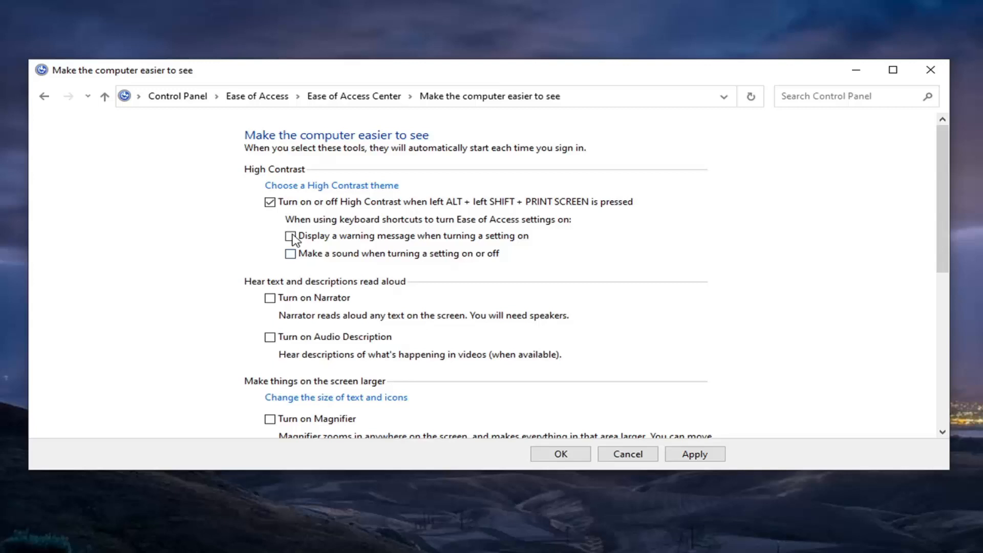
pyautogui.moveTo(295, 241)
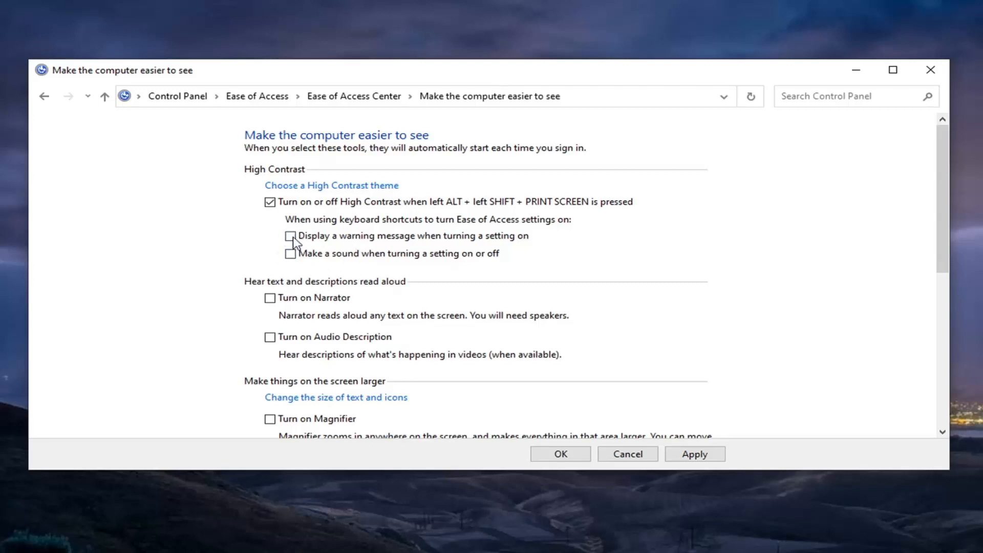
pyautogui.click(269, 236)
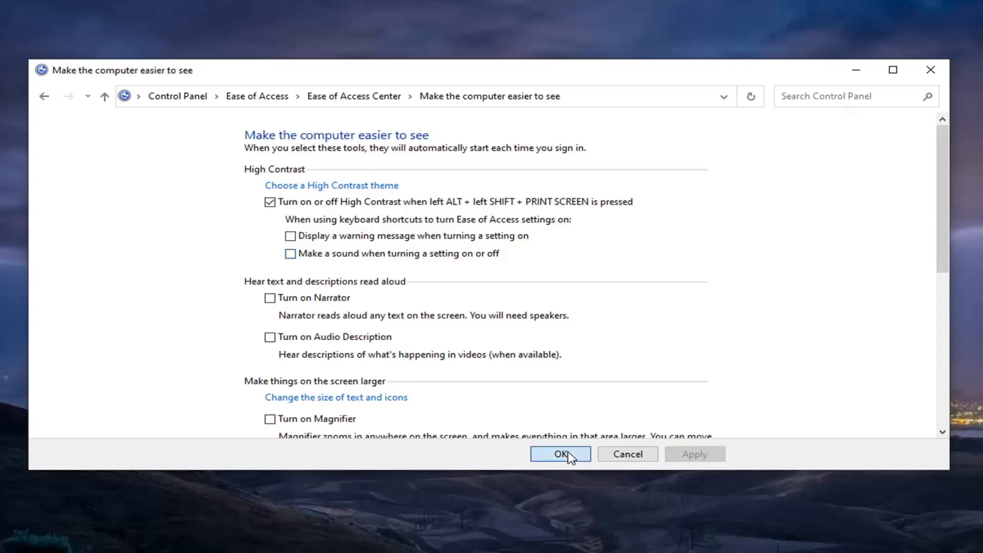
# - Save the settings with OK and close the Ease of Access Center window
pyautogui.click(559, 454)
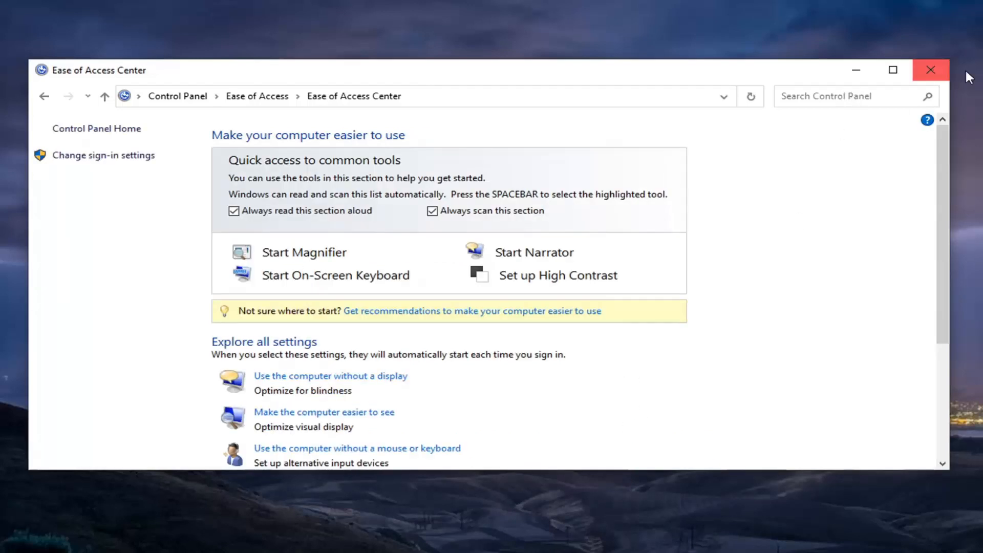
pyautogui.click(931, 70)
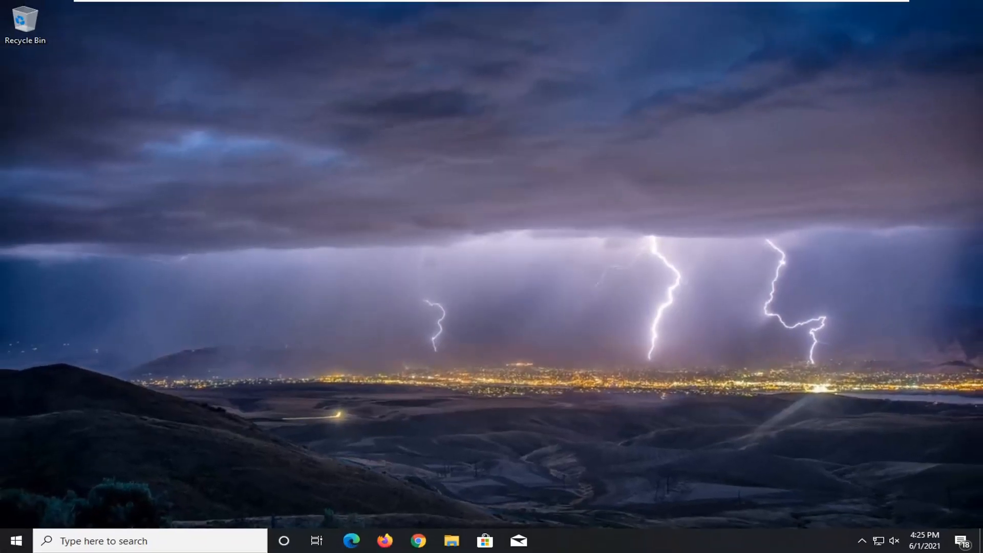